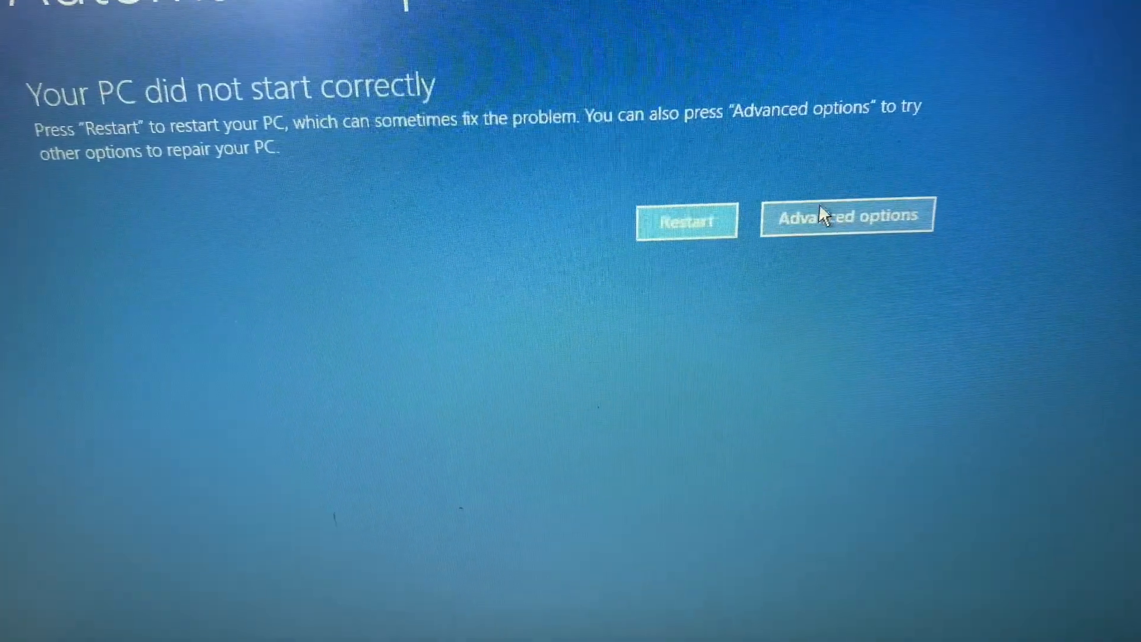
# Choose Advanced options on the failed-startup notice to reach the recovery choices.
pyautogui.click(845, 215)
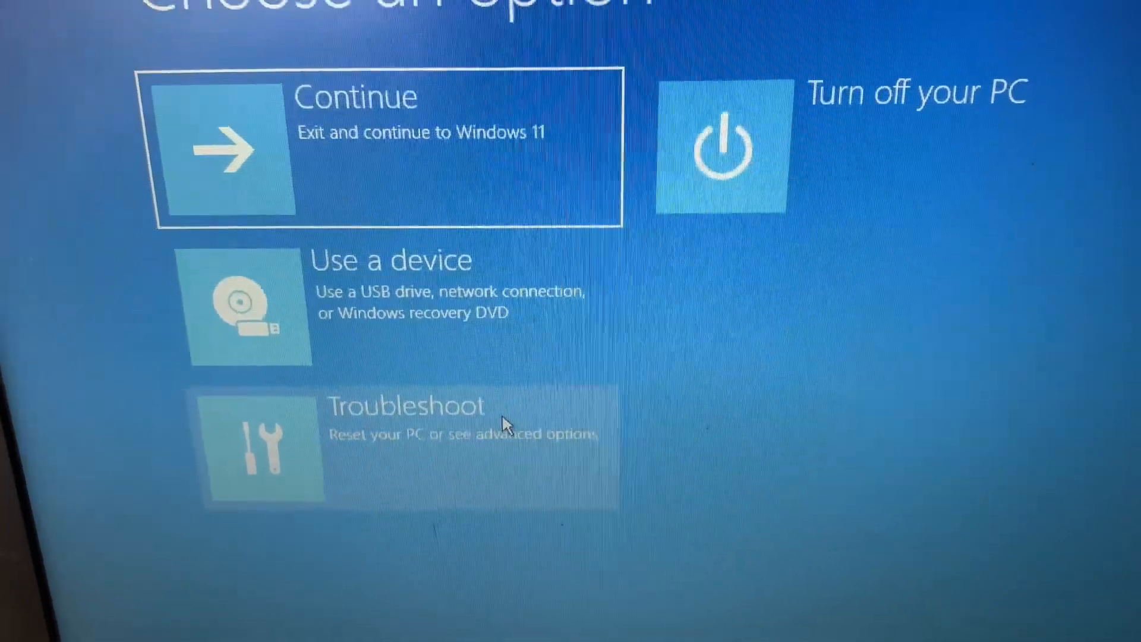
# Go through Troubleshoot to Startup Repair so the PC begins diagnosing startup.
pyautogui.click(404, 437)
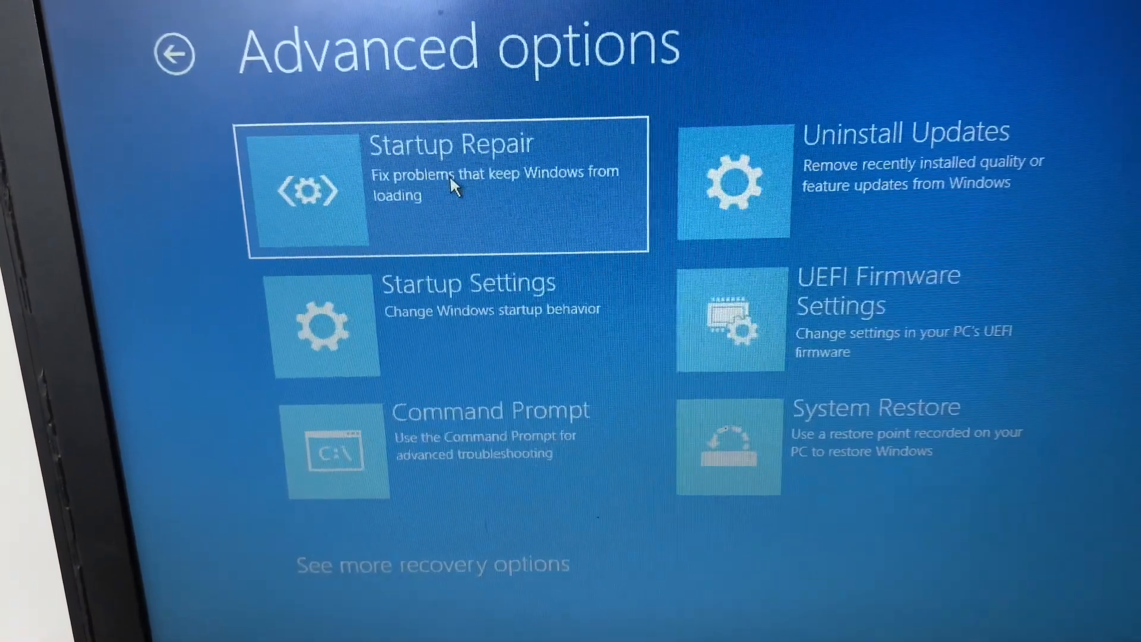
pyautogui.click(447, 182)
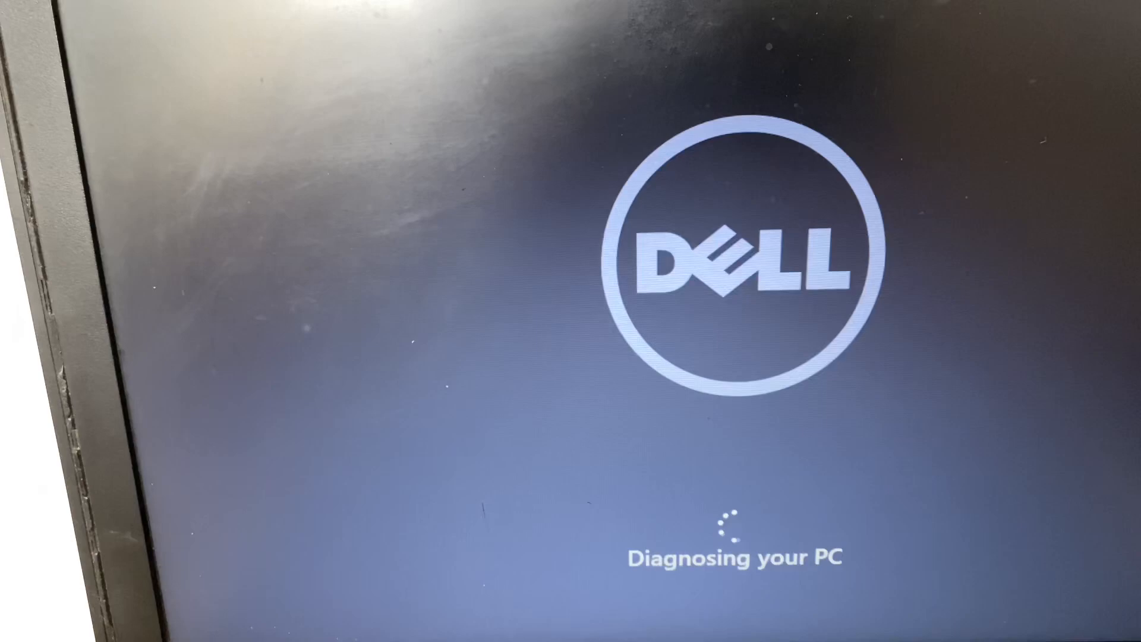